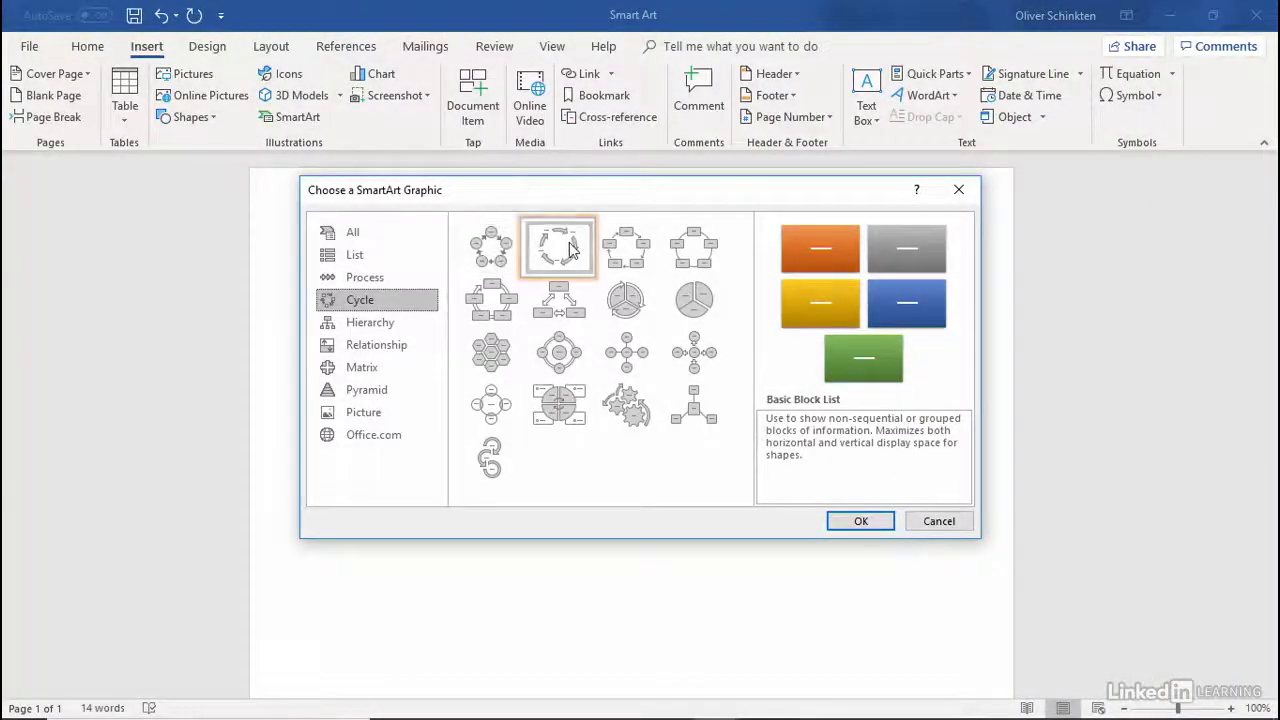
Apply the Text Cycle SmartArt layout in Word and start typing 'Plea' in Sway
{"action": "left_click", "coordinate": [558, 248]}
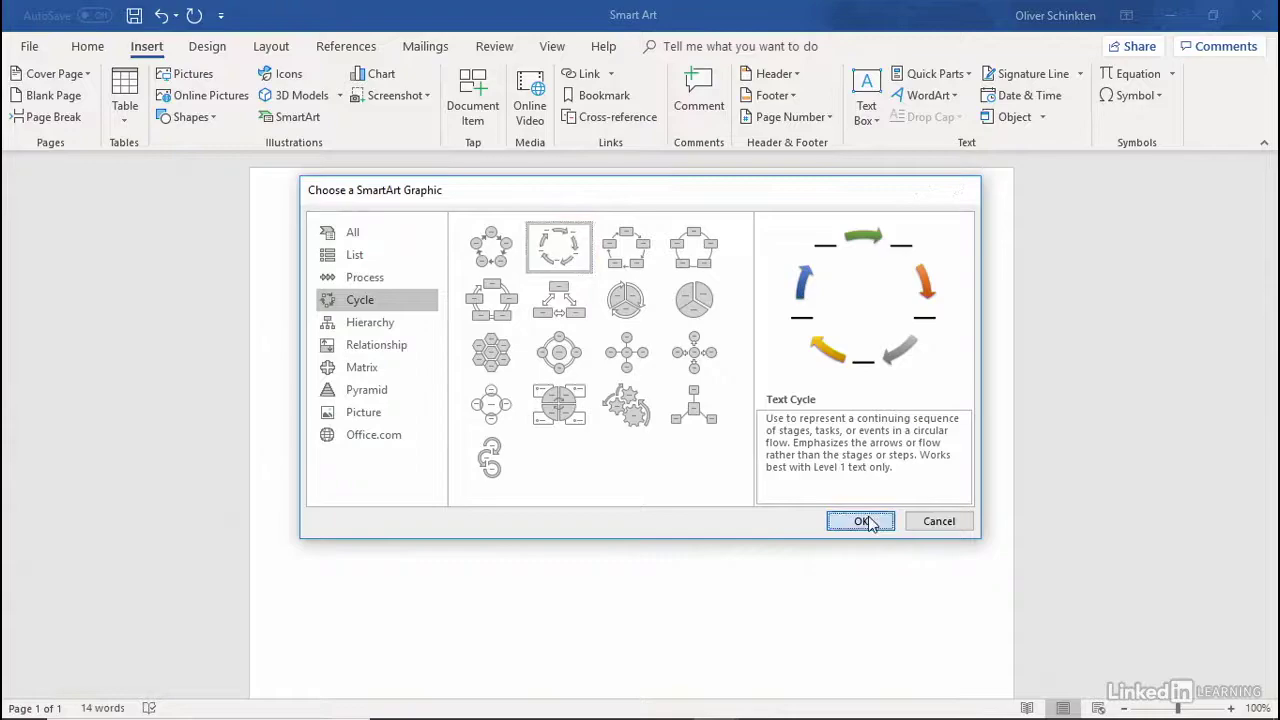
{"action": "left_click", "coordinate": [860, 520]}
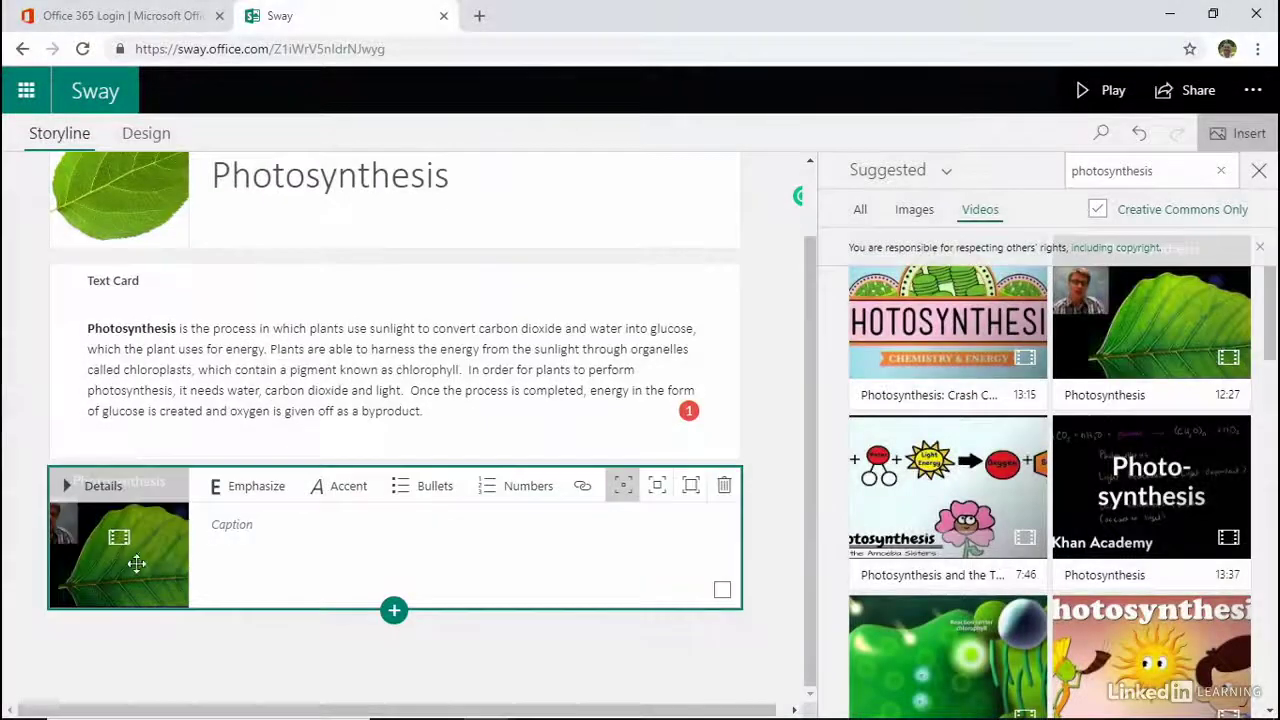
{"action": "type", "text": "Plea"}
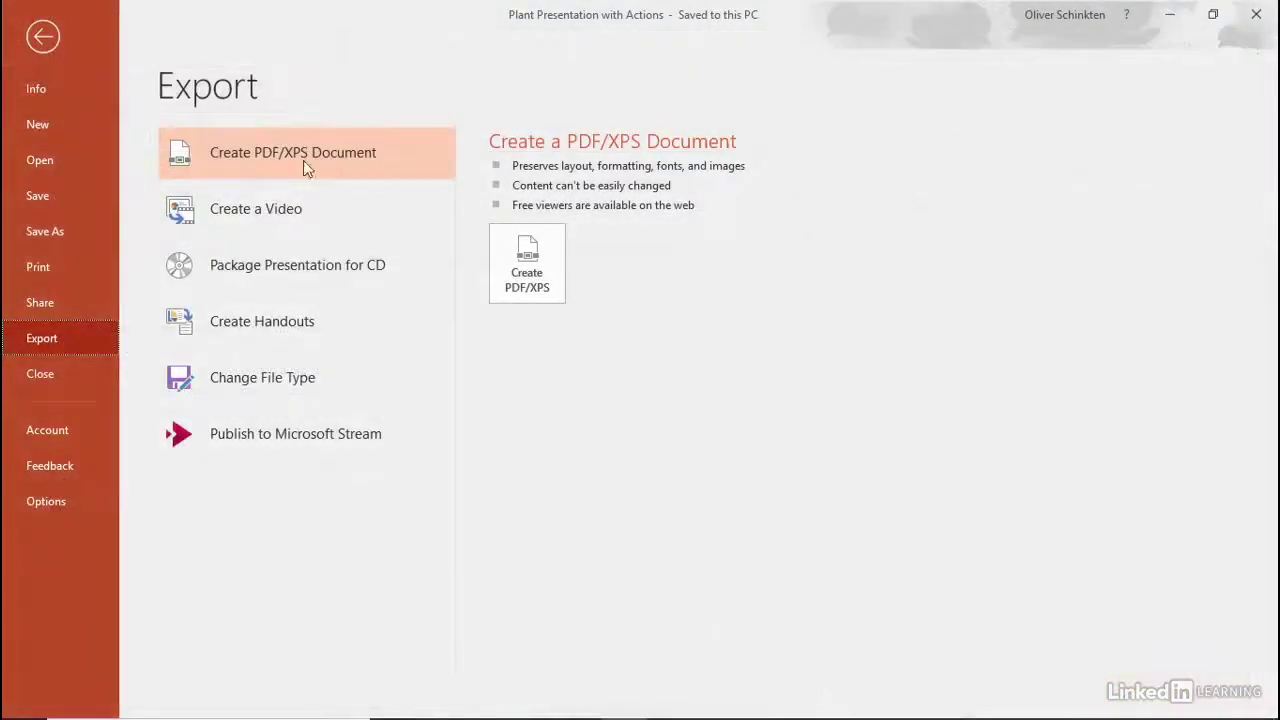
Export the PowerPoint presentation as PDF, then begin creating a new team in Teams
{"action": "left_click", "coordinate": [296, 432]}
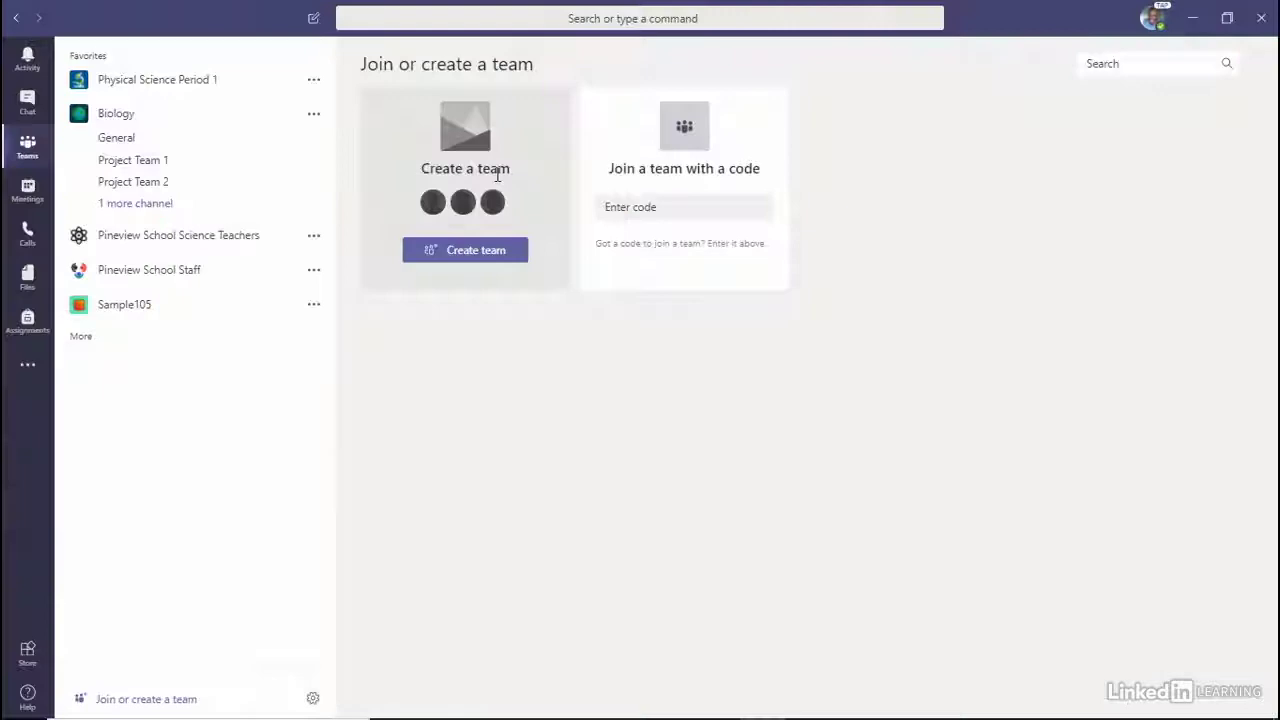
{"action": "left_click", "coordinate": [464, 250]}
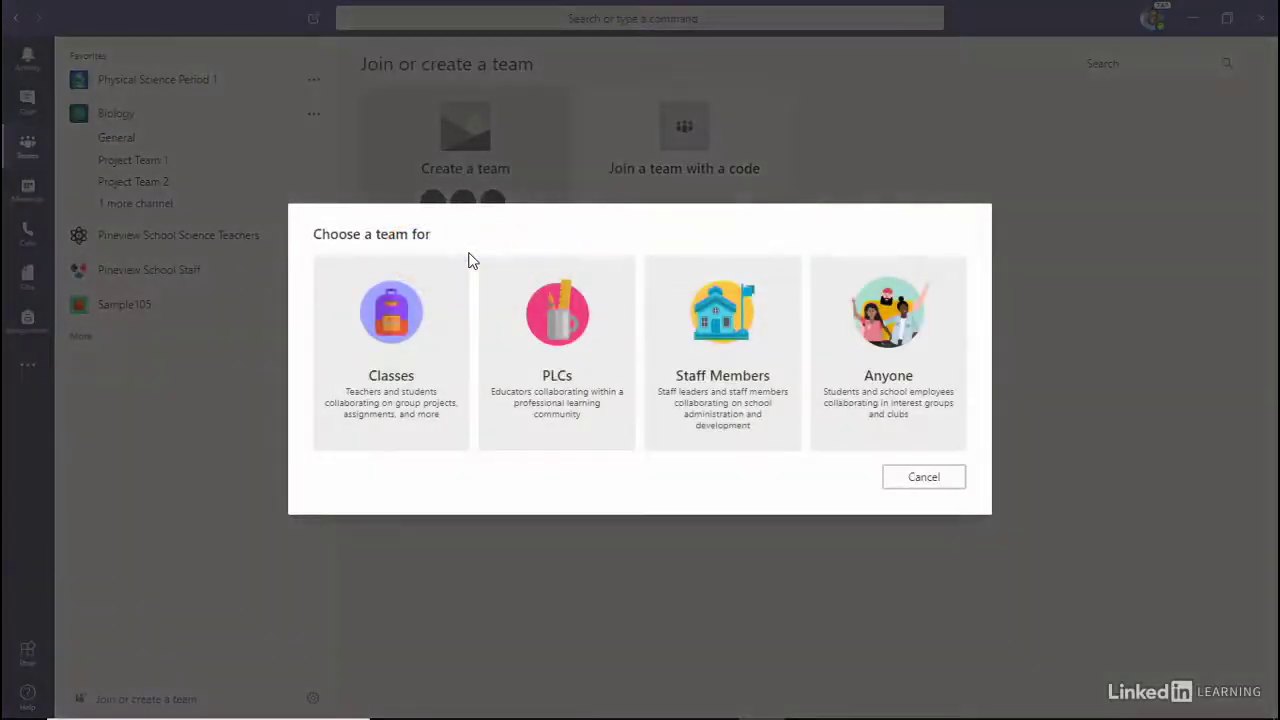